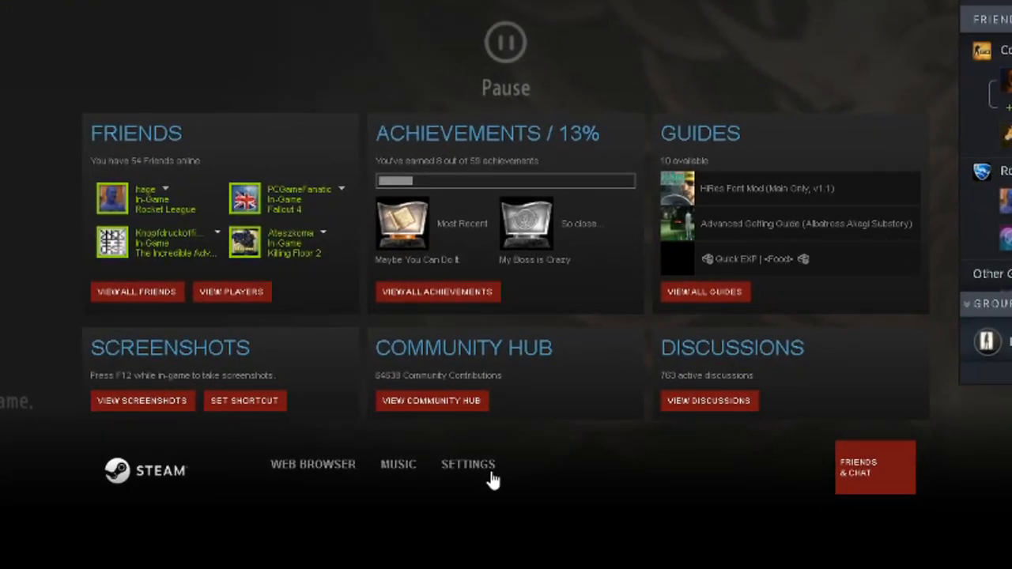
Step: Open the Steam overlay Settings to reach the Broadcasting options
click(468, 465)
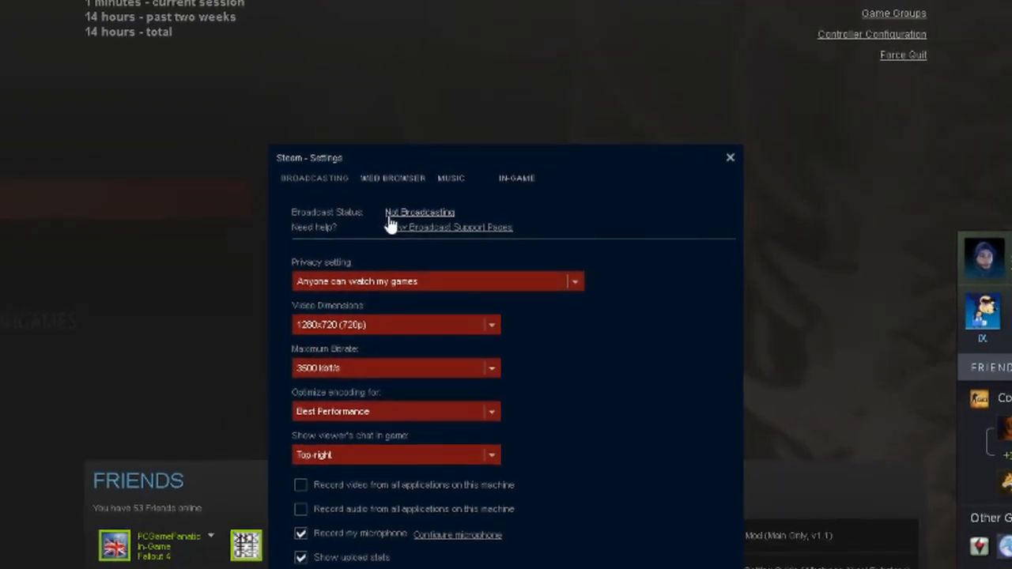
Step: Open my own broadcast page from the Broadcast Status link, showing stream and chat
click(729, 156)
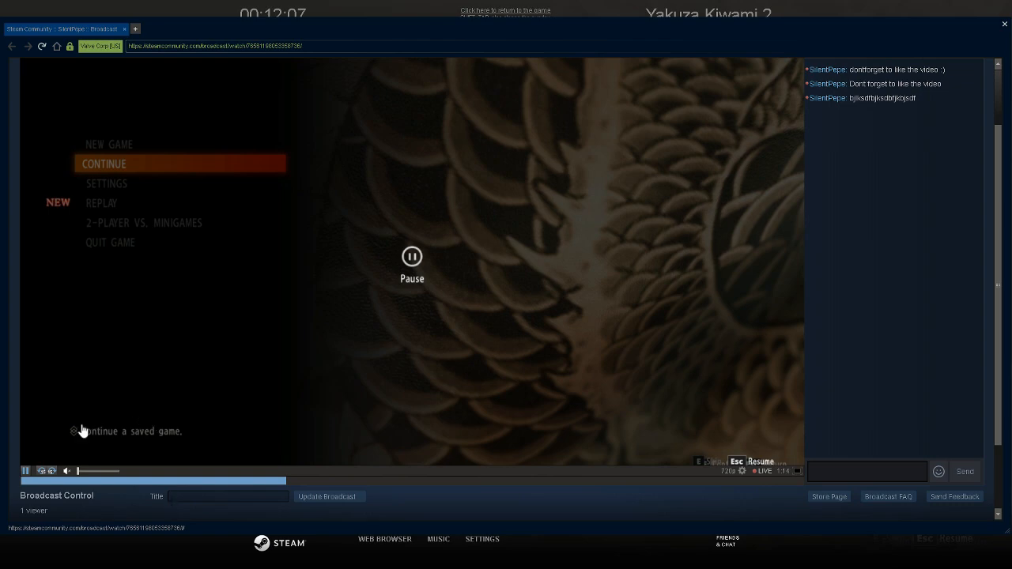
mouse_move(435, 290)
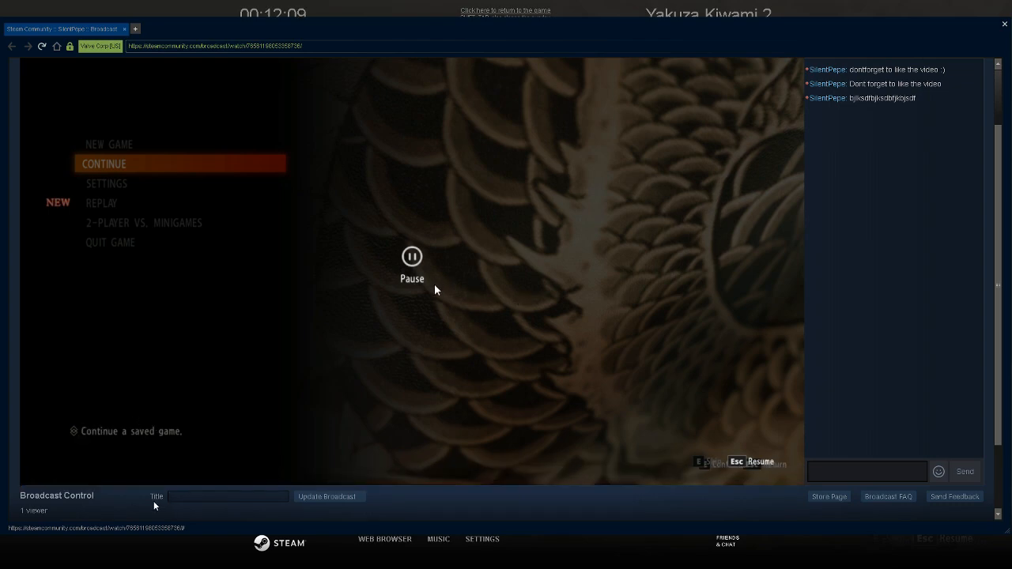
mouse_move(442, 326)
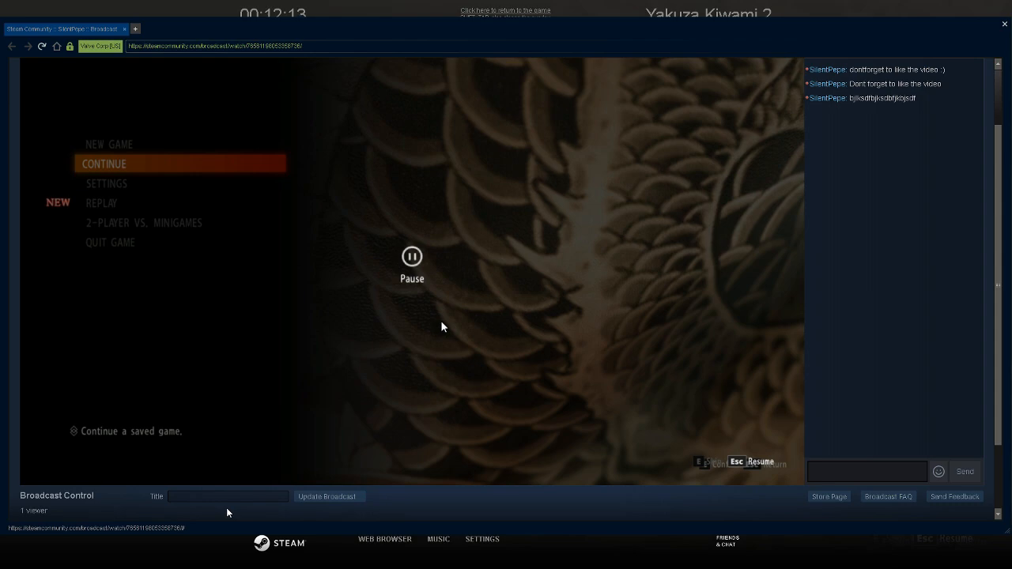
mouse_move(445, 321)
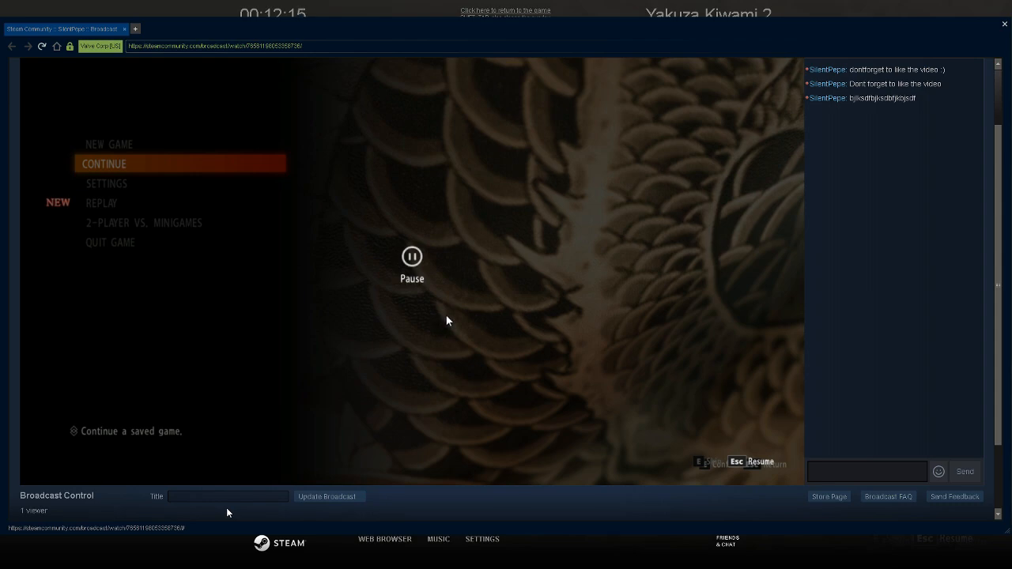